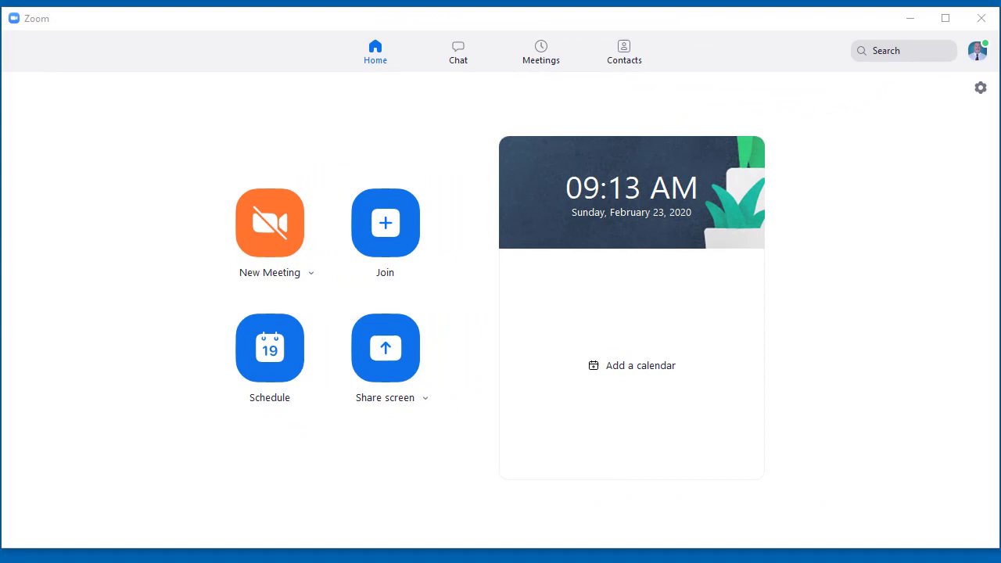
Set new meetings to start with video and copy the personal meeting invitation
{"action": "left_click", "coordinate": [310, 274]}
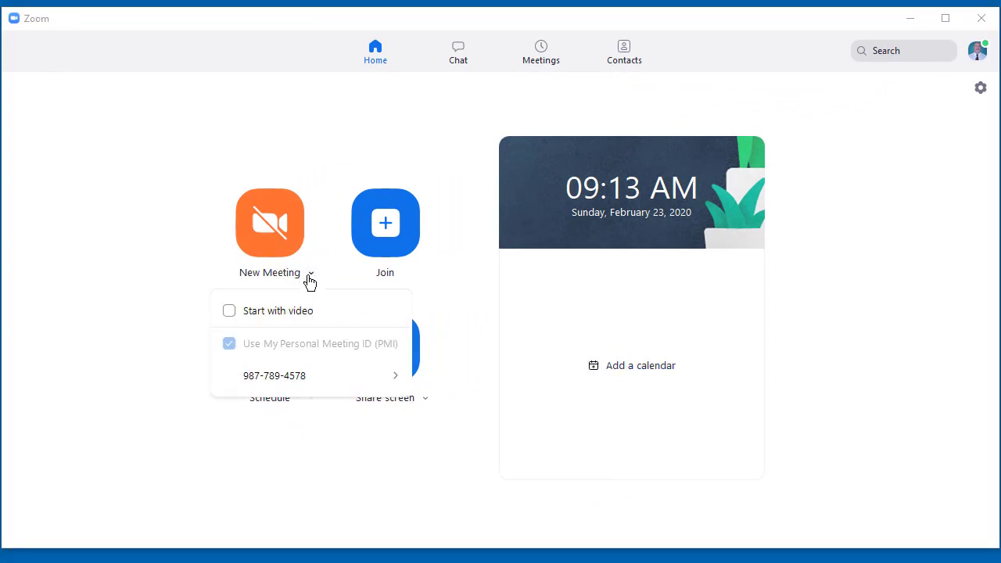
{"action": "left_click", "coordinate": [228, 310]}
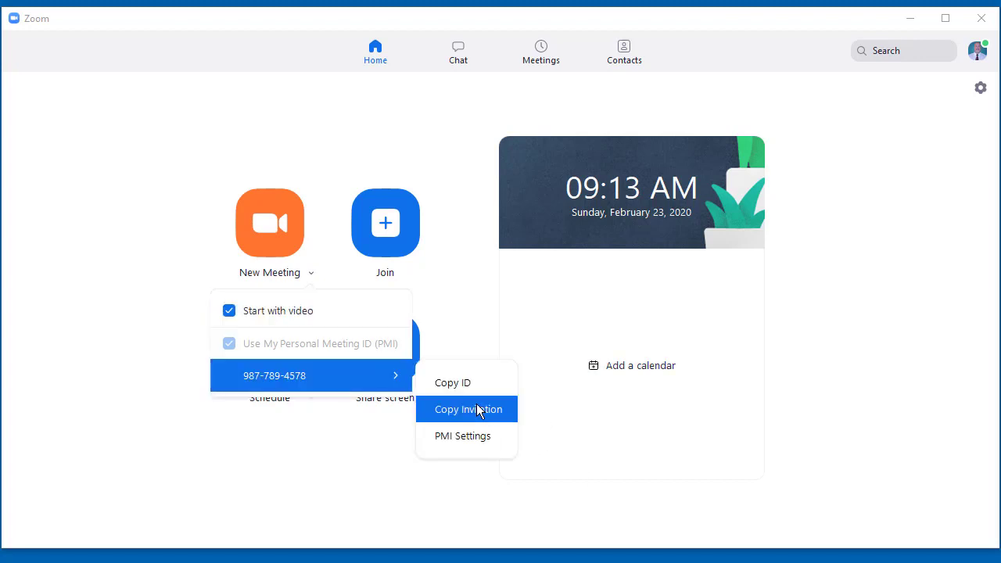
{"action": "left_click", "coordinate": [467, 409]}
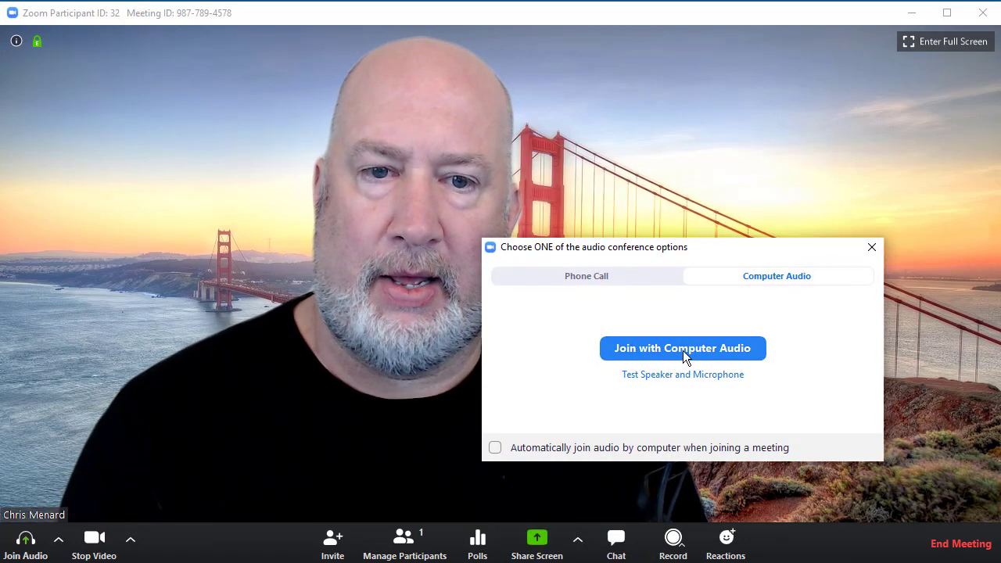
Join with computer audio and set the virtual background to None, showing the real room
{"action": "left_click", "coordinate": [681, 347]}
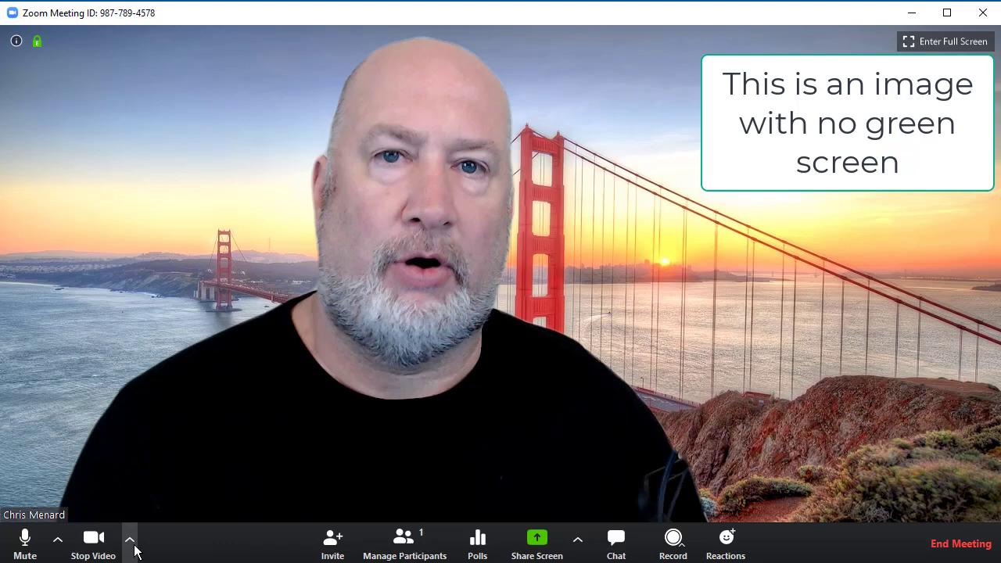
{"action": "left_click", "coordinate": [130, 538]}
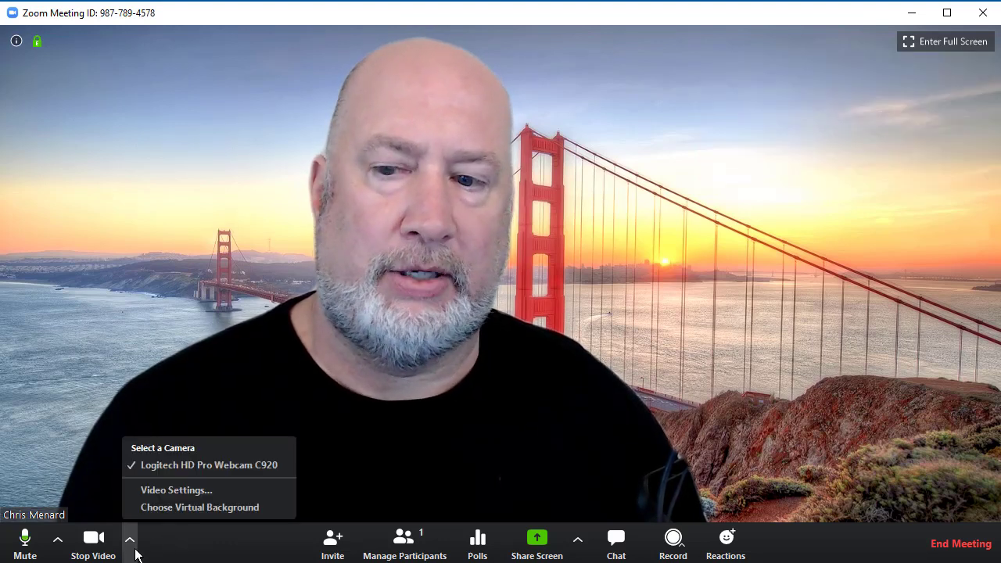
{"action": "mouse_move", "coordinate": [200, 507]}
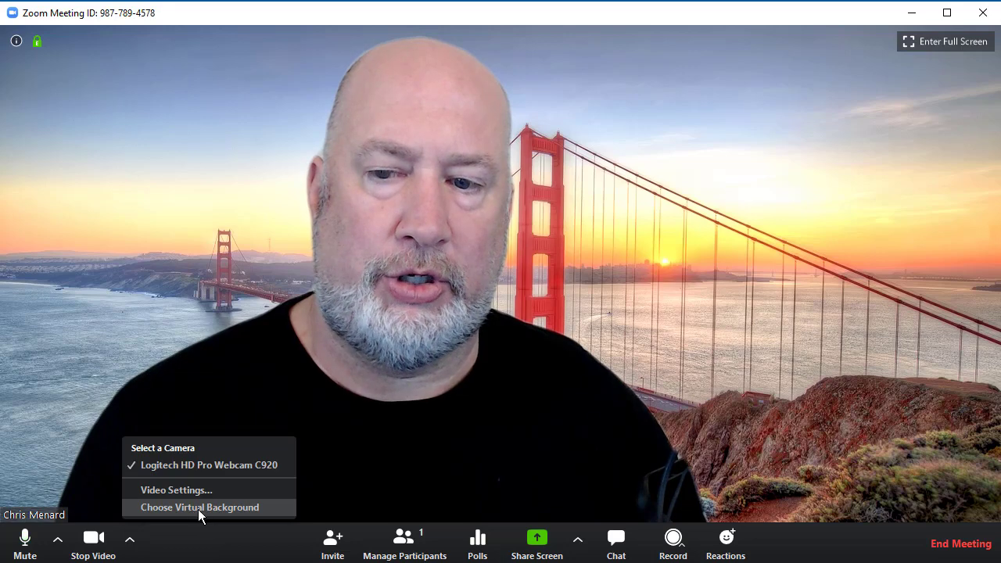
{"action": "left_click", "coordinate": [200, 507]}
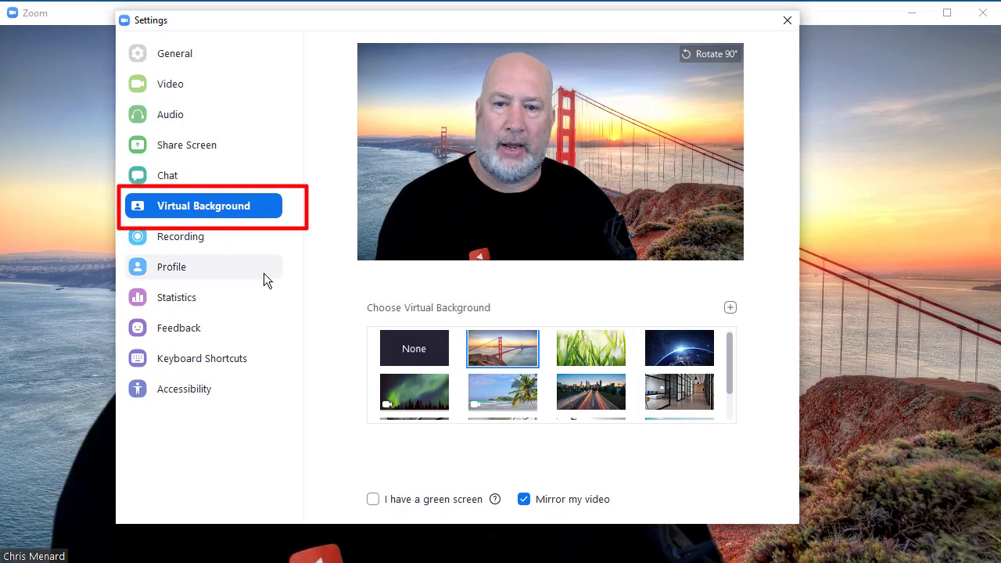
{"action": "left_click", "coordinate": [412, 350]}
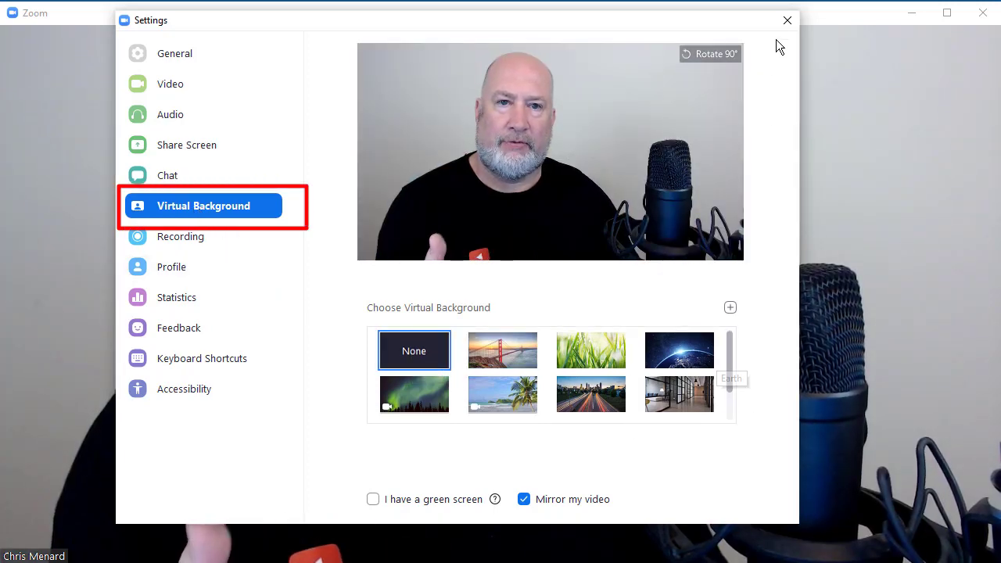
{"action": "left_click", "coordinate": [787, 19]}
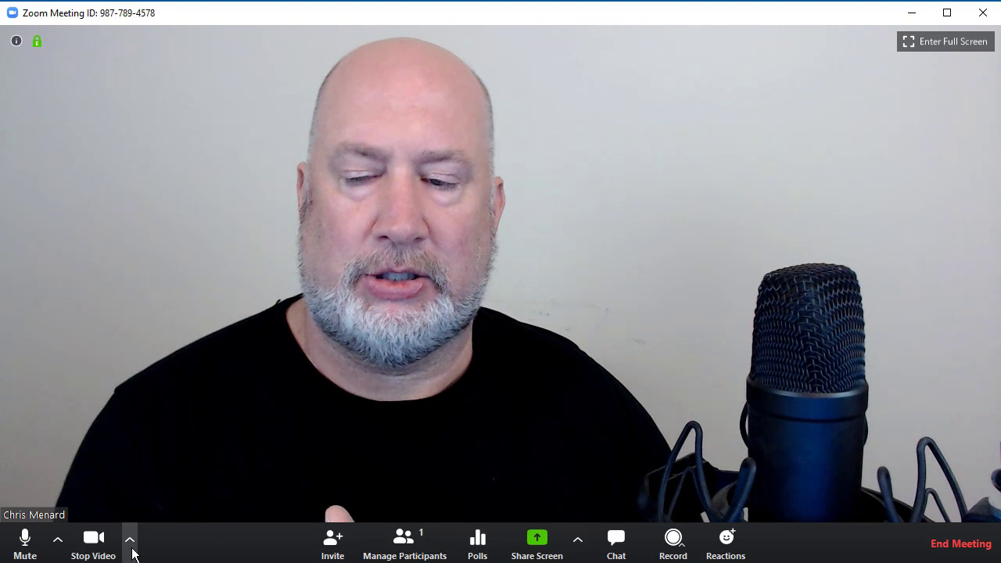
Apply the Beach video as the virtual background and return to the meeting
{"action": "left_click", "coordinate": [130, 538]}
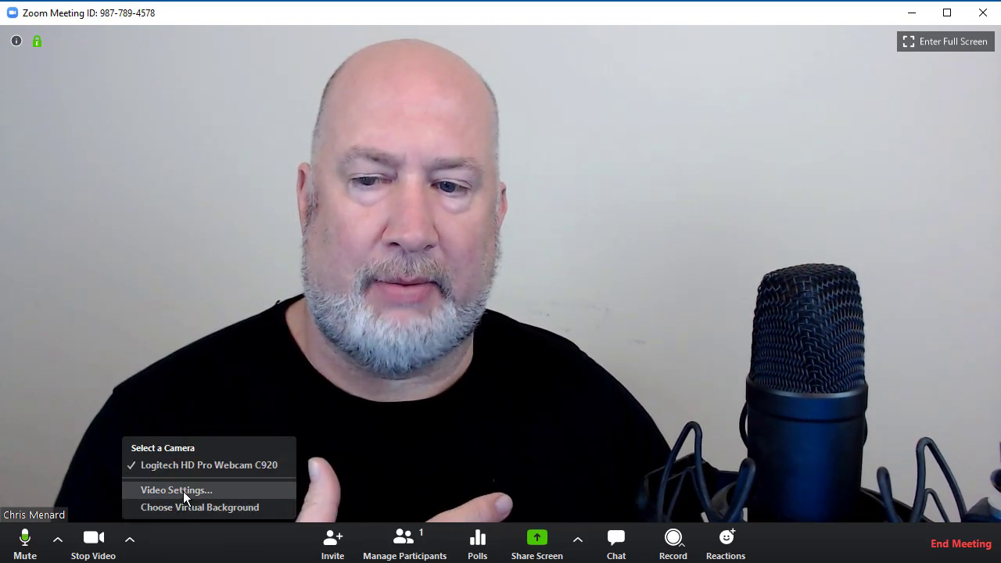
{"action": "mouse_move", "coordinate": [200, 507]}
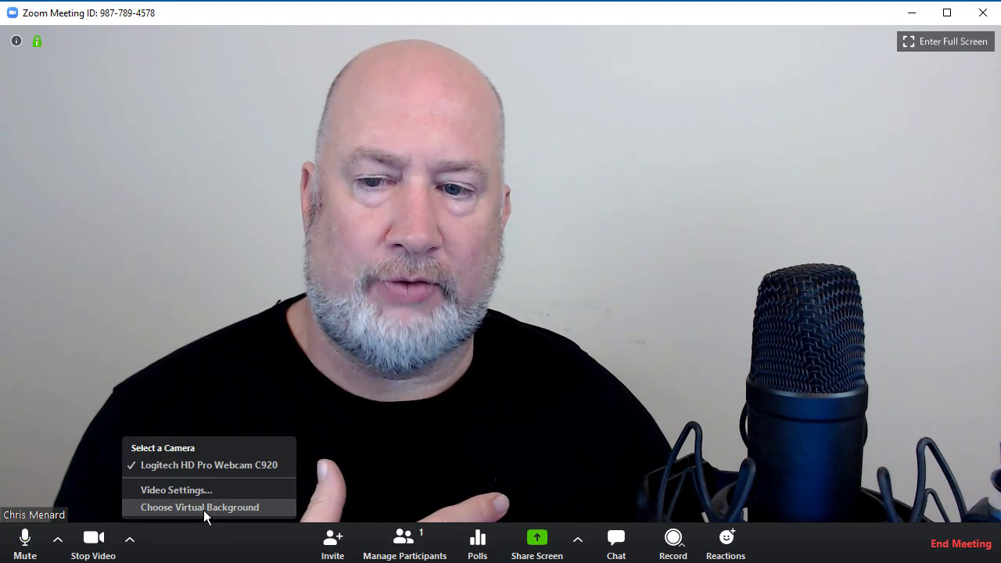
{"action": "left_click", "coordinate": [200, 507]}
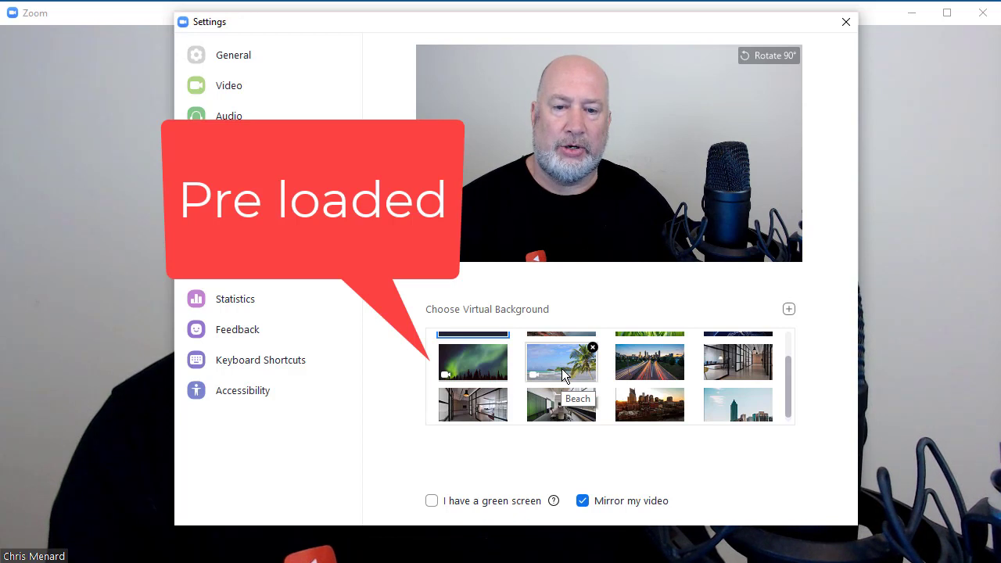
{"action": "mouse_move", "coordinate": [780, 325]}
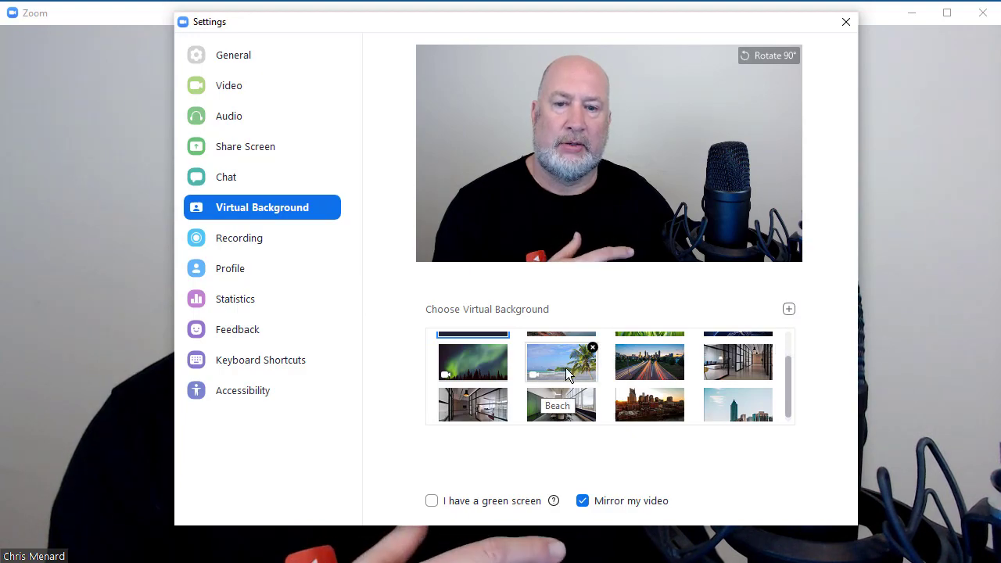
{"action": "left_click", "coordinate": [560, 361]}
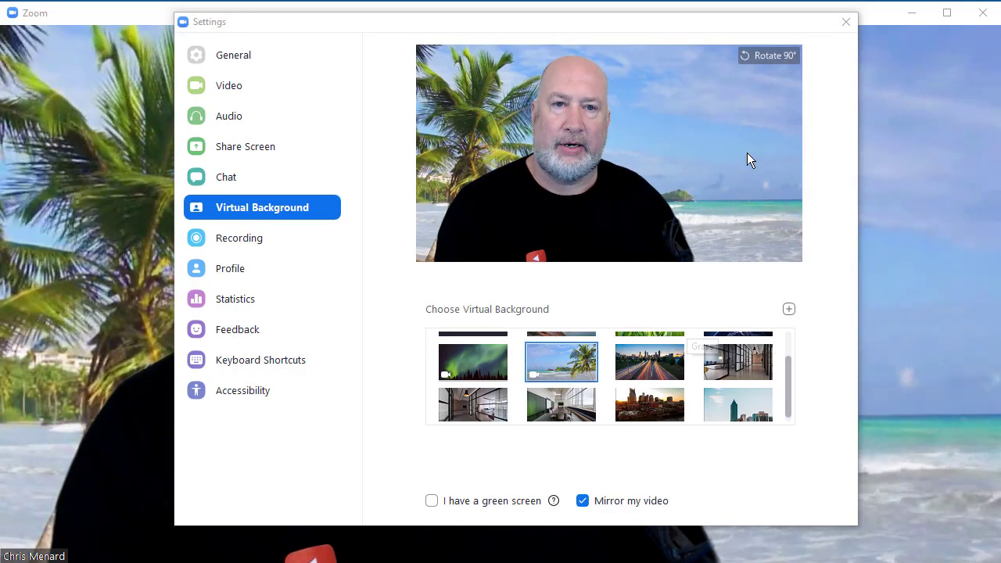
{"action": "left_click", "coordinate": [845, 22]}
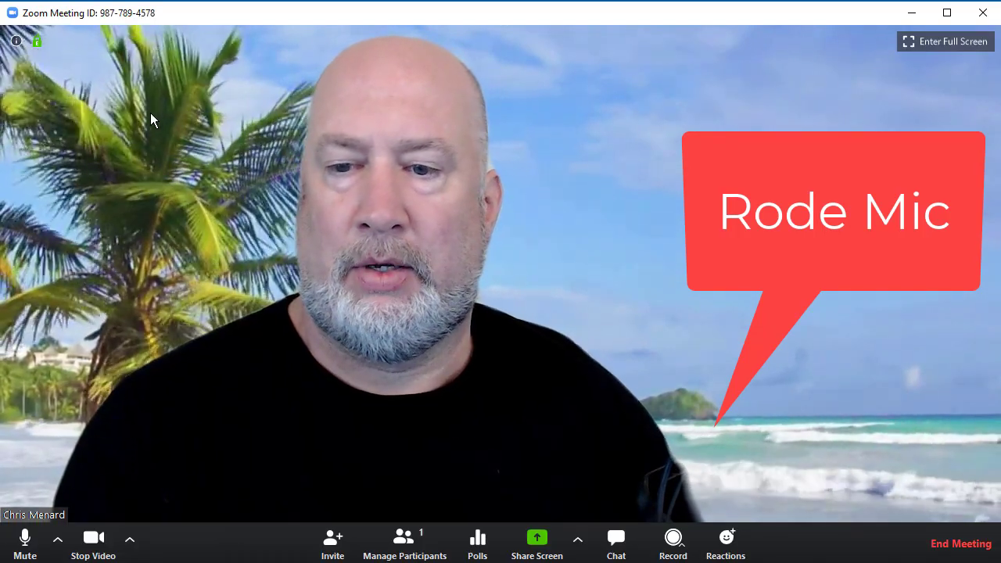
Switch the virtual background to the aurora video and return to the meeting
{"action": "left_click", "coordinate": [128, 538]}
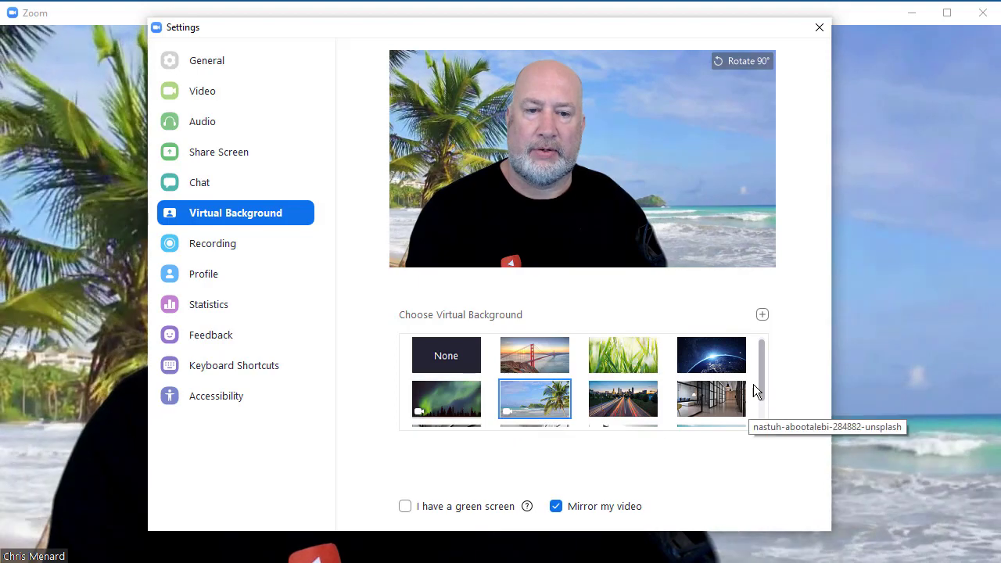
{"action": "scroll", "scroll_direction": "down", "scroll_amount": 3}
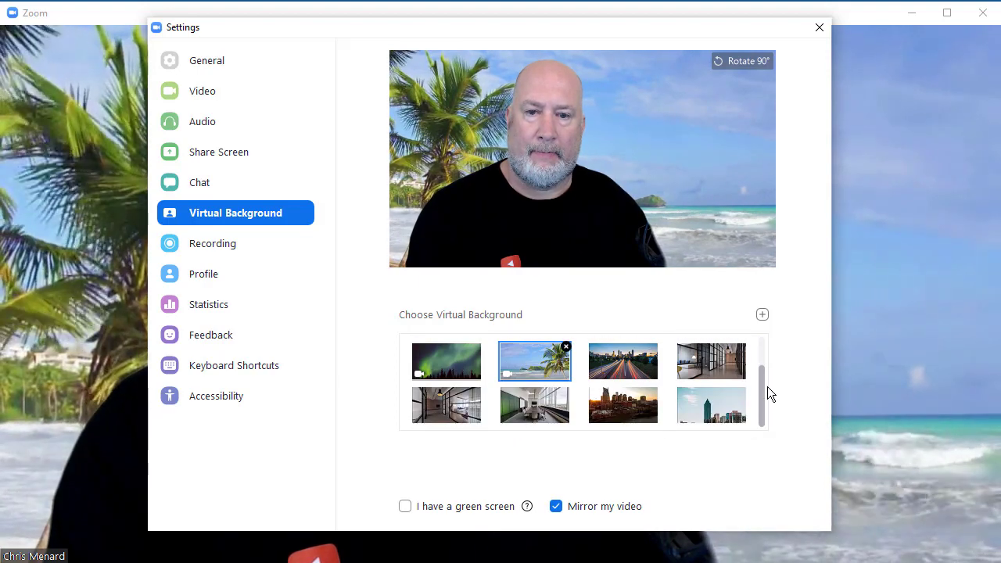
{"action": "left_click", "coordinate": [446, 360]}
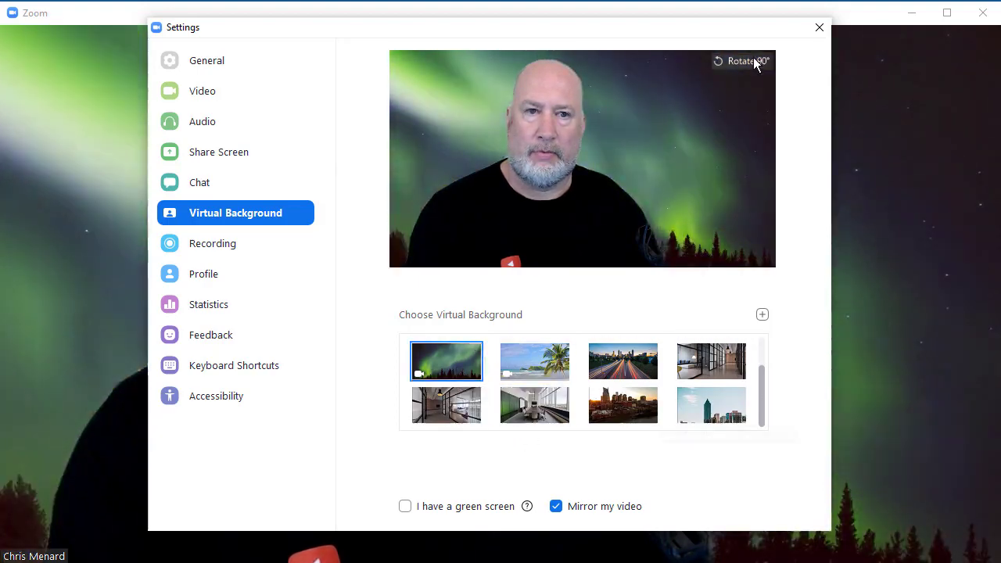
{"action": "left_click", "coordinate": [819, 28]}
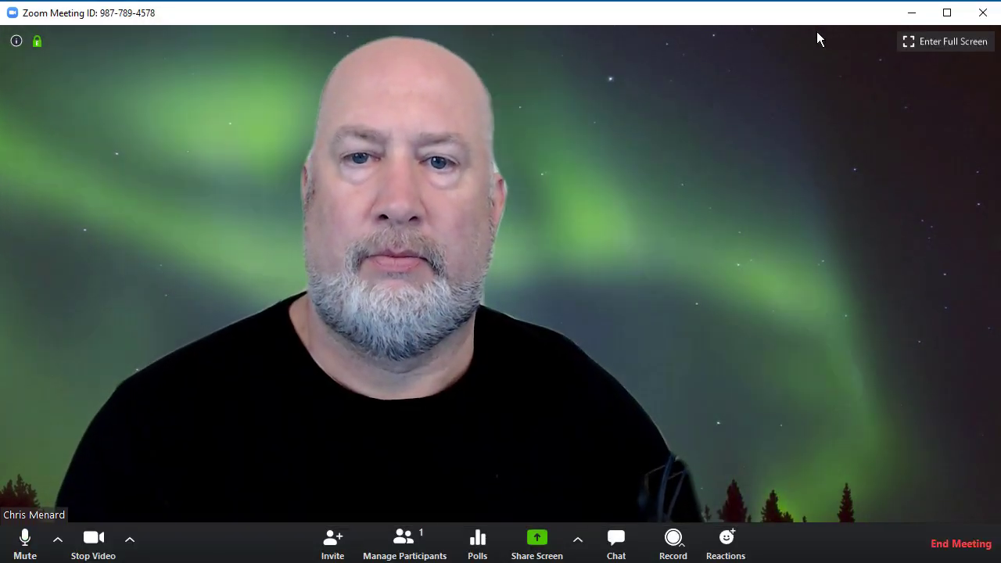
{"action": "mouse_move", "coordinate": [663, 388]}
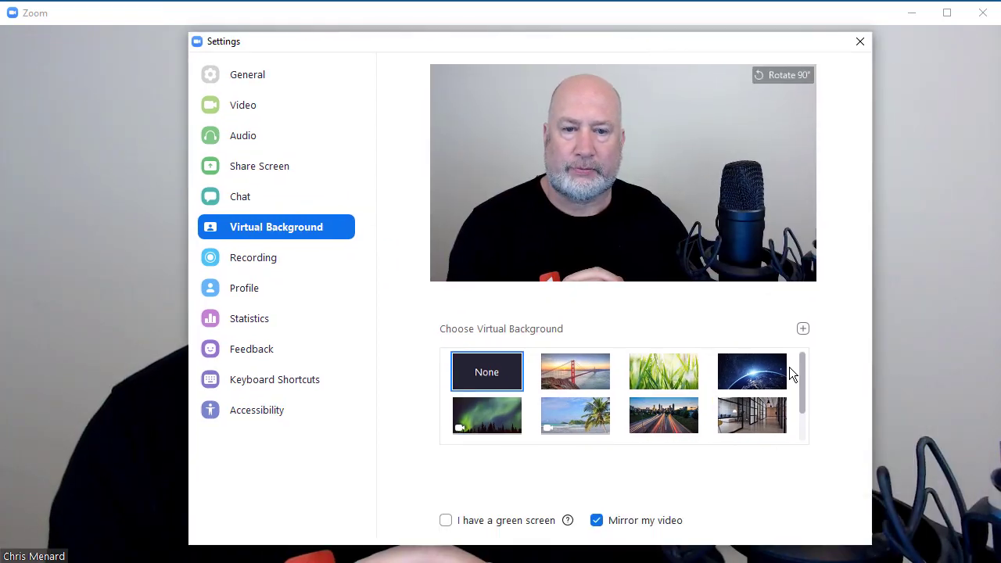
Leave settings and end the meeting for all participants
{"action": "left_click", "coordinate": [860, 40]}
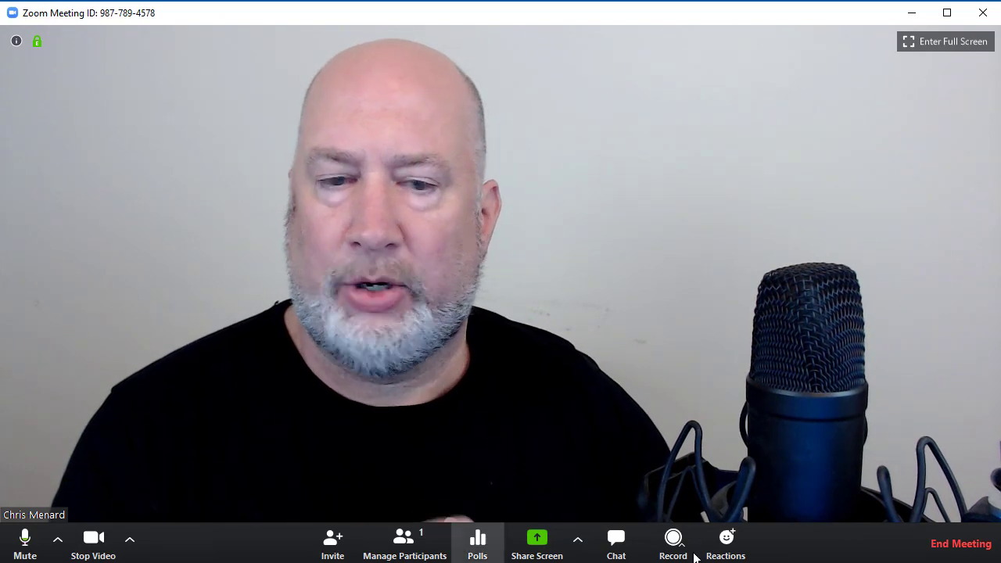
{"action": "left_click", "coordinate": [960, 544]}
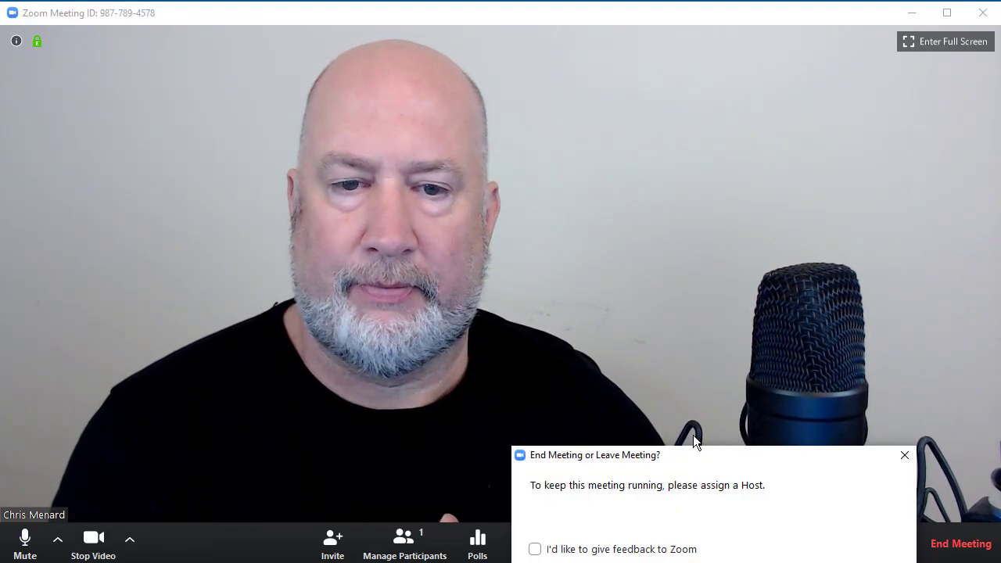
{"action": "left_click", "coordinate": [959, 544]}
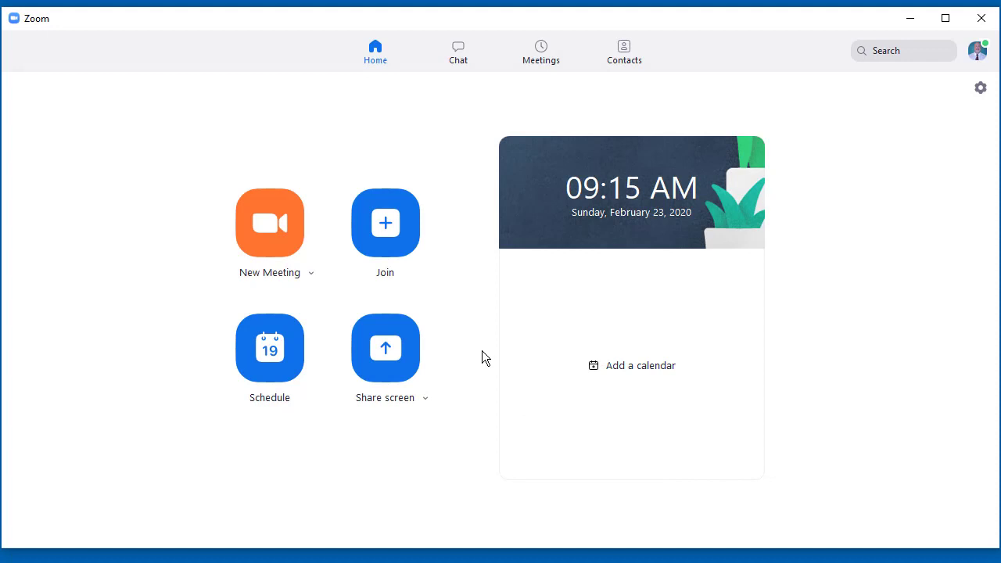
{"action": "mouse_move", "coordinate": [447, 296]}
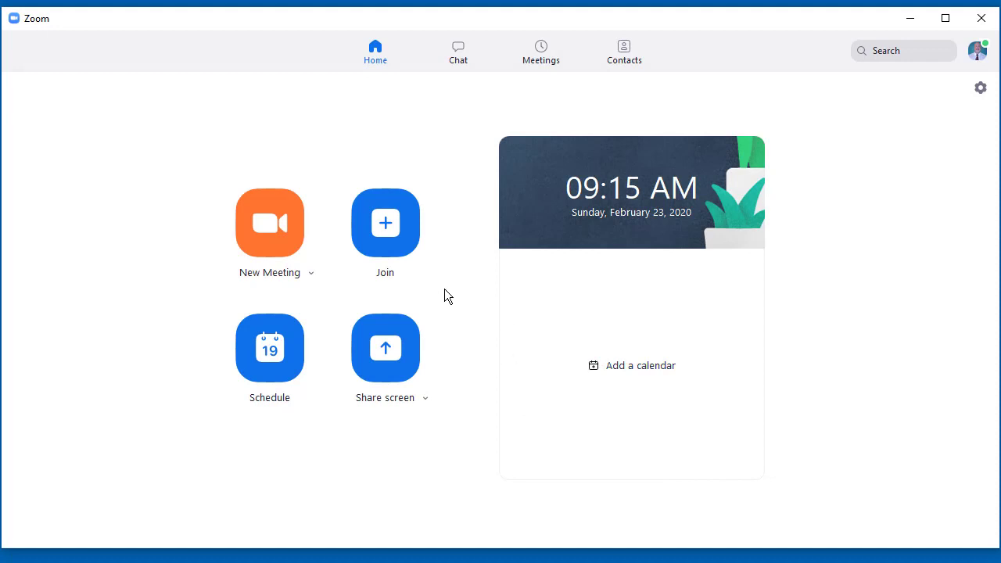
{"action": "mouse_move", "coordinate": [525, 22]}
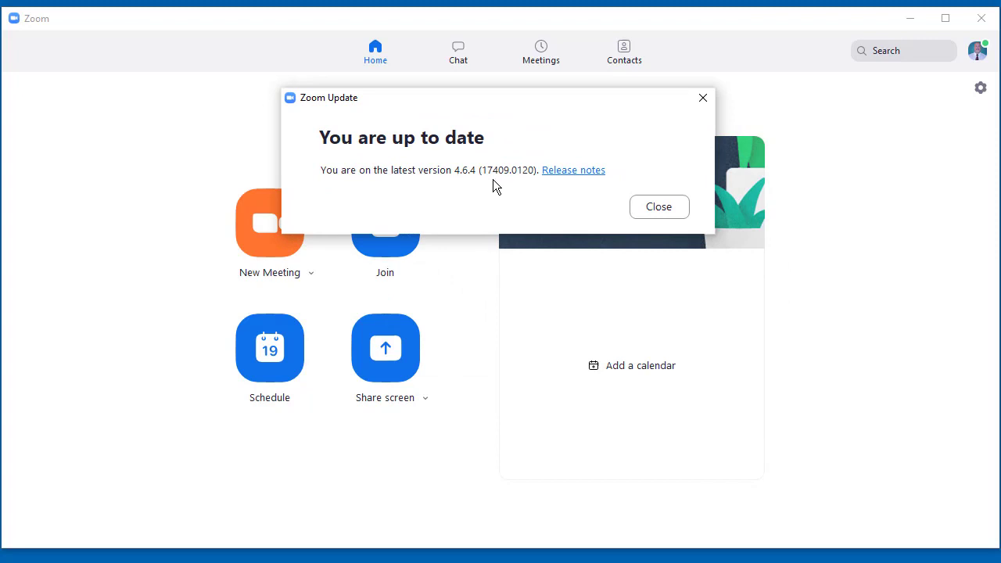
{"action": "mouse_move", "coordinate": [574, 169]}
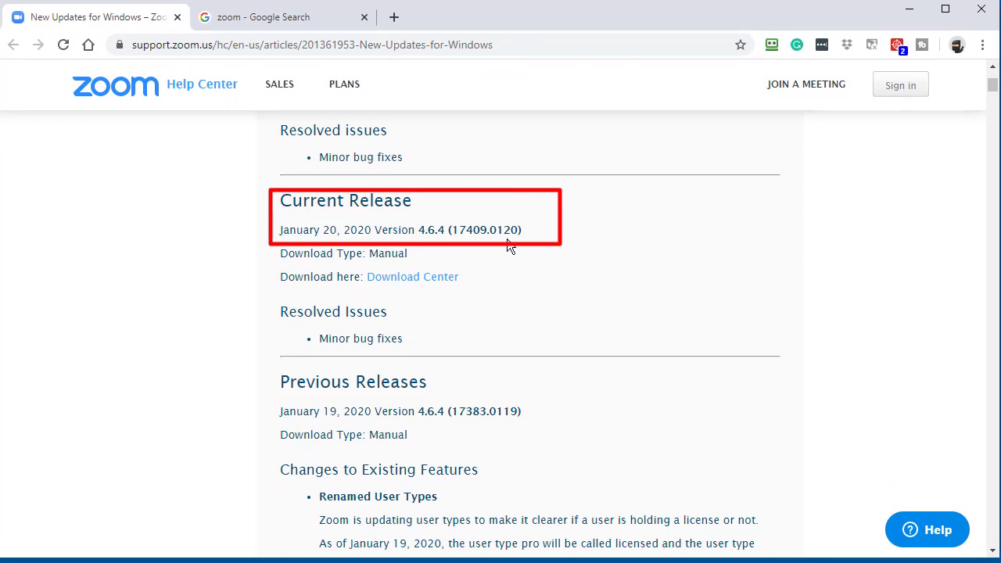
{"action": "mouse_move", "coordinate": [992, 109]}
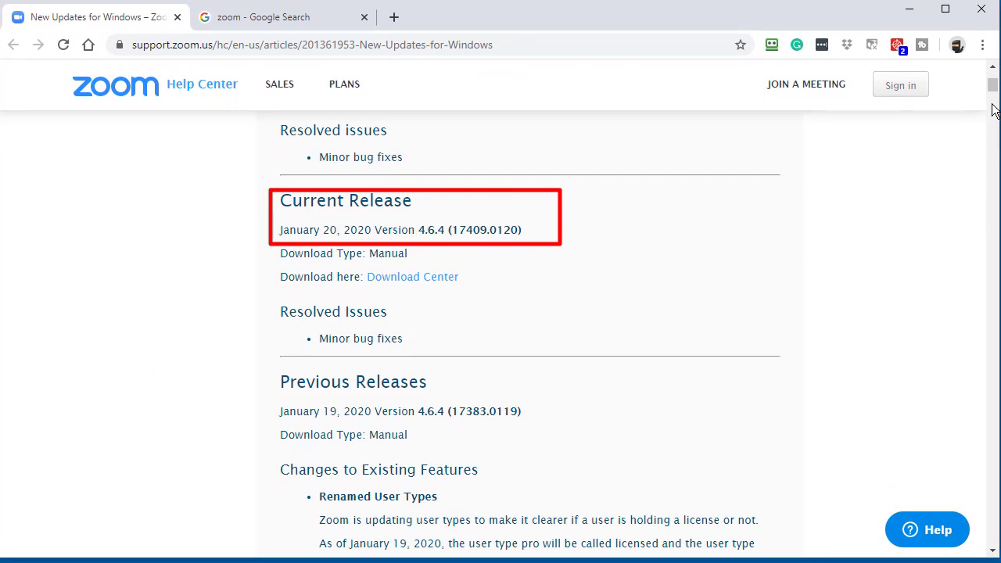
Scroll the Windows release notes to version 4.6.4 and the Video as Virtual Background feature
{"action": "scroll", "scroll_direction": "down", "scroll_amount": 3}
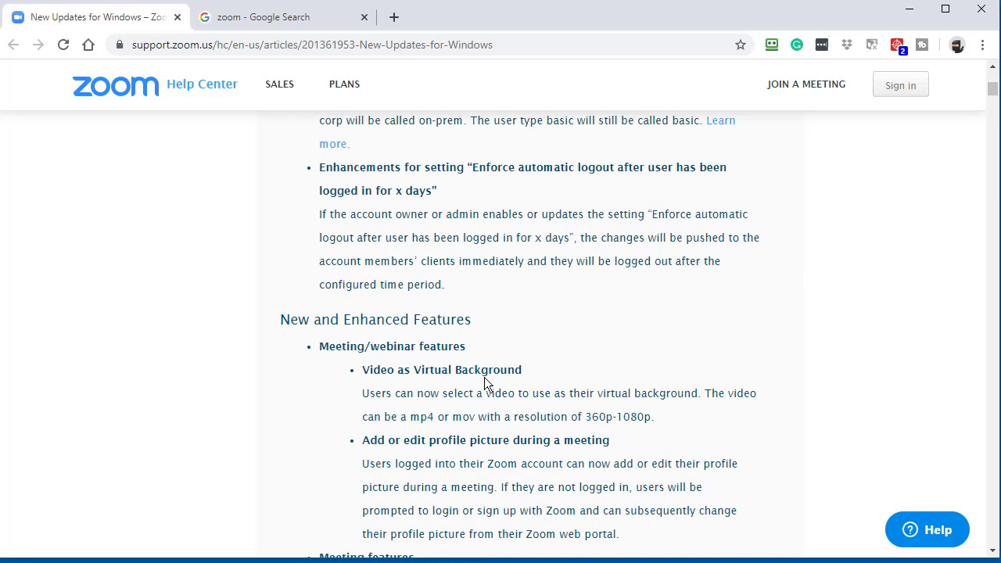
{"action": "mouse_move", "coordinate": [632, 416]}
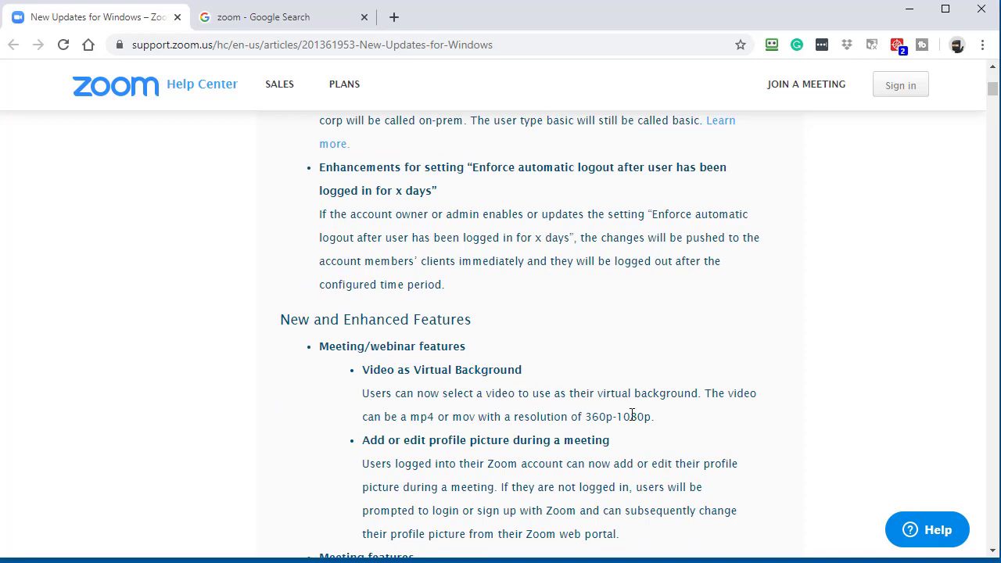
{"action": "scroll", "scroll_direction": "down", "scroll_amount": 3}
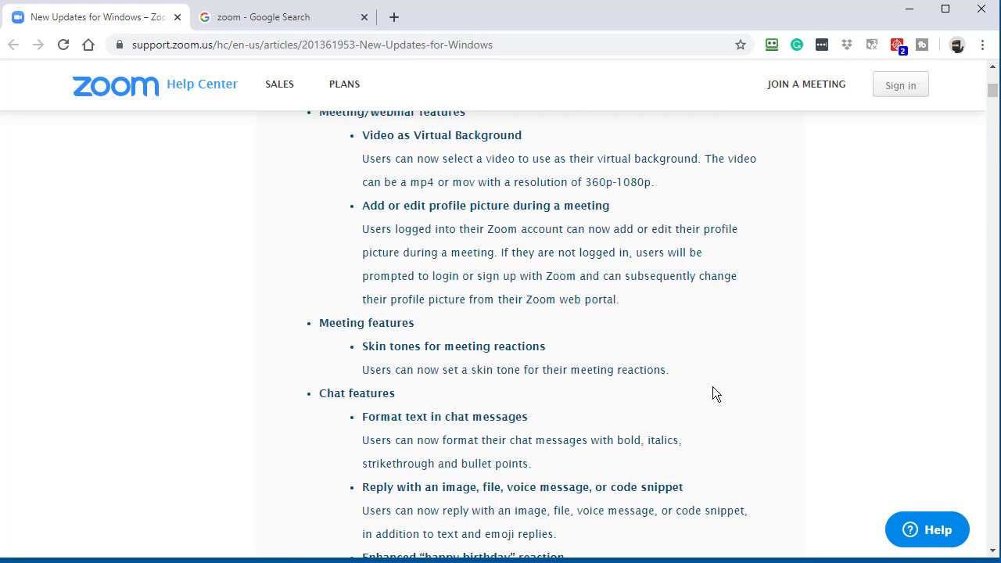